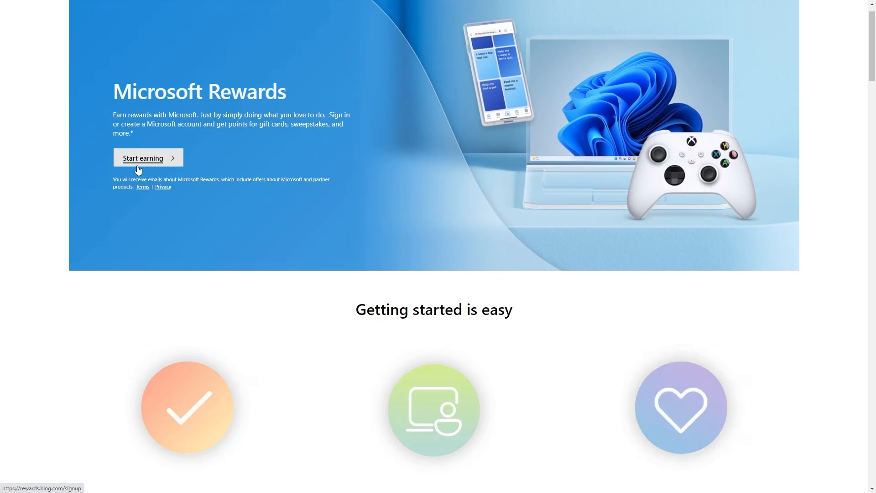
# Enter the rewards dashboard via Start earning and show the Redeem catalogue.
pyautogui.click(148, 158)
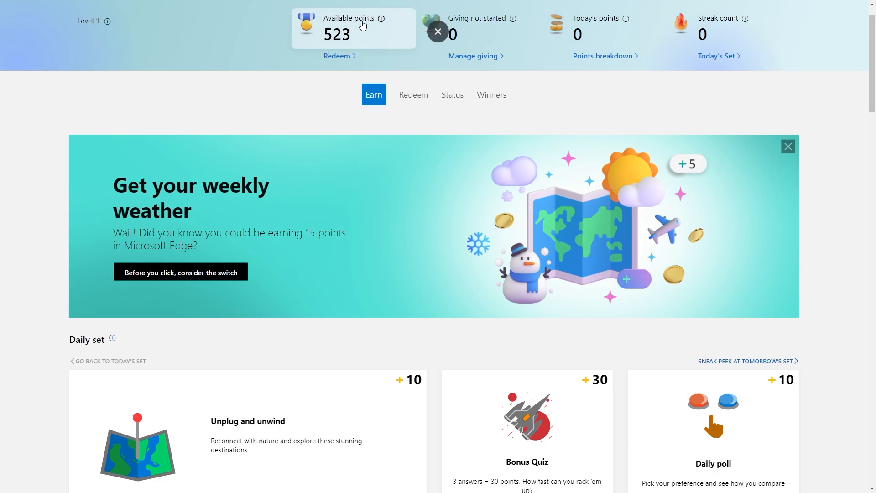
pyautogui.moveTo(316, 229)
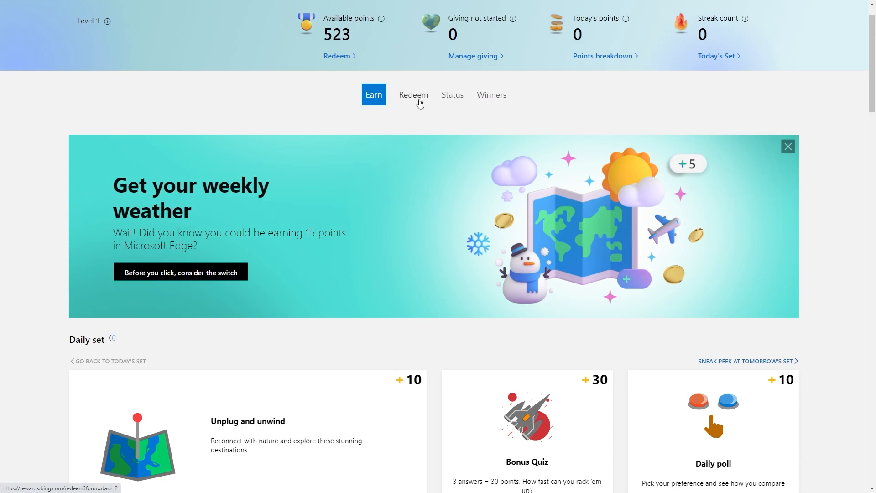
pyautogui.click(412, 94)
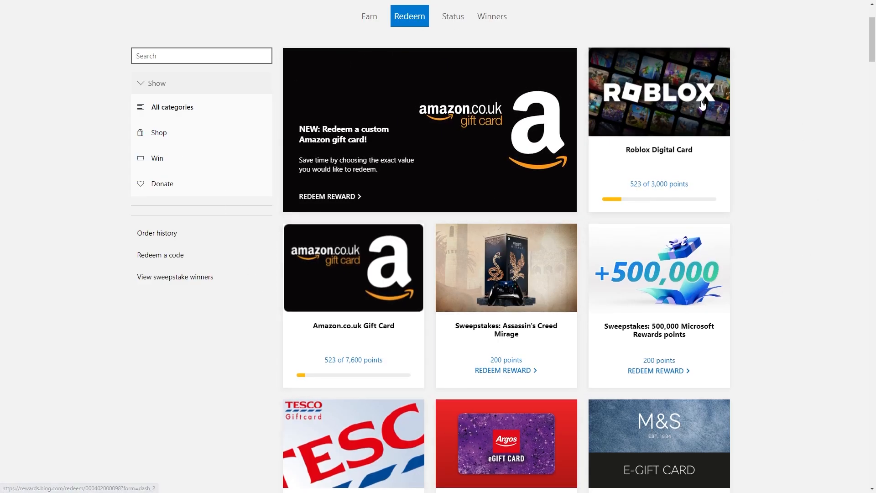
pyautogui.moveTo(646, 157)
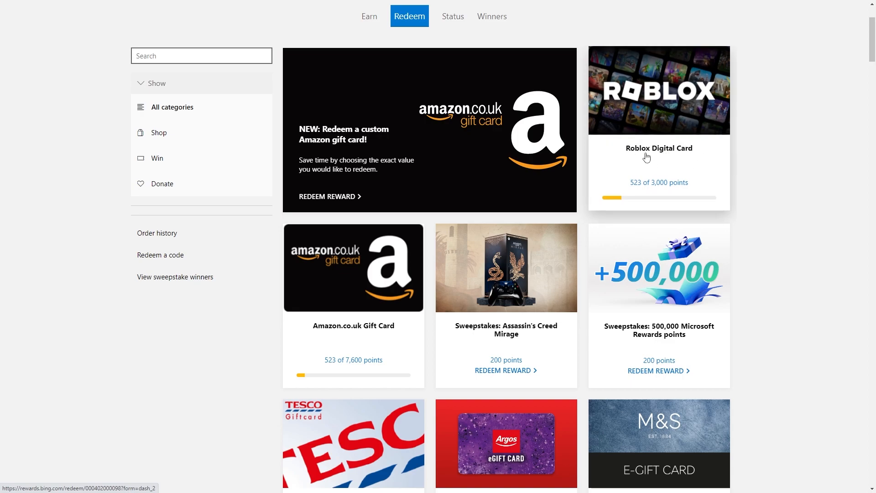
# Show the Roblox Digital Card set to 1000 Robux at 15,000 points, highlighting the price.
pyautogui.click(658, 90)
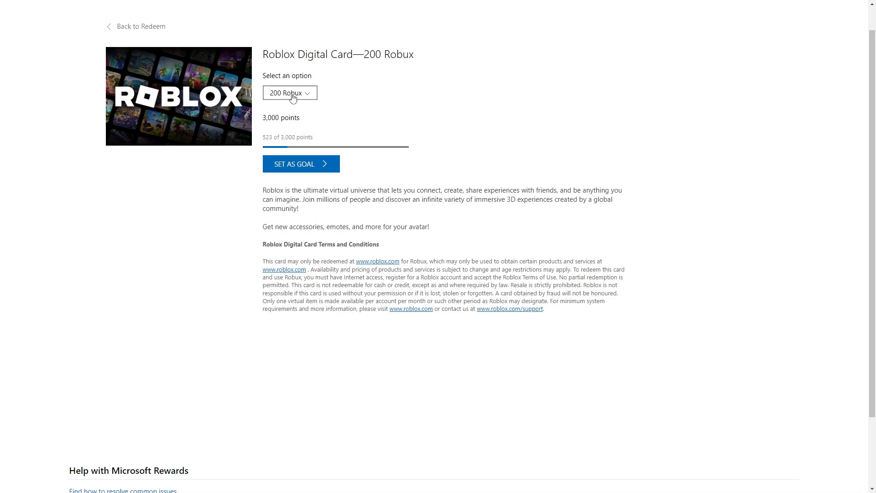
pyautogui.click(289, 93)
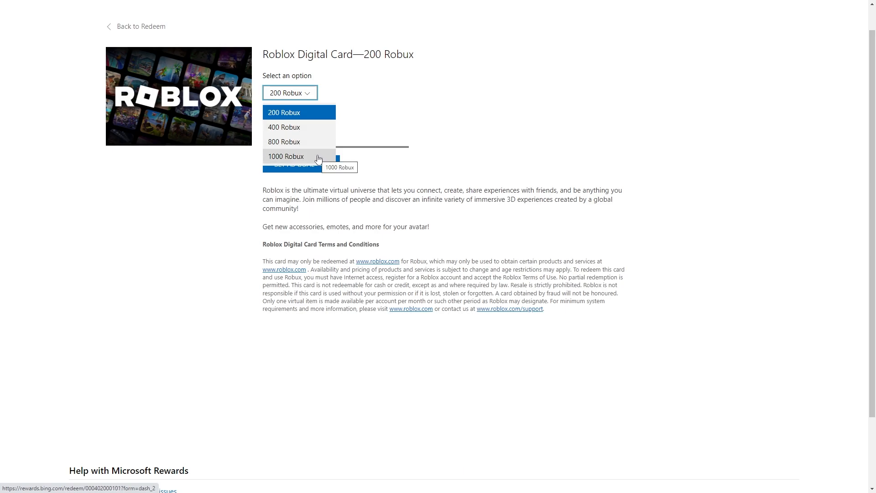
pyautogui.click(286, 156)
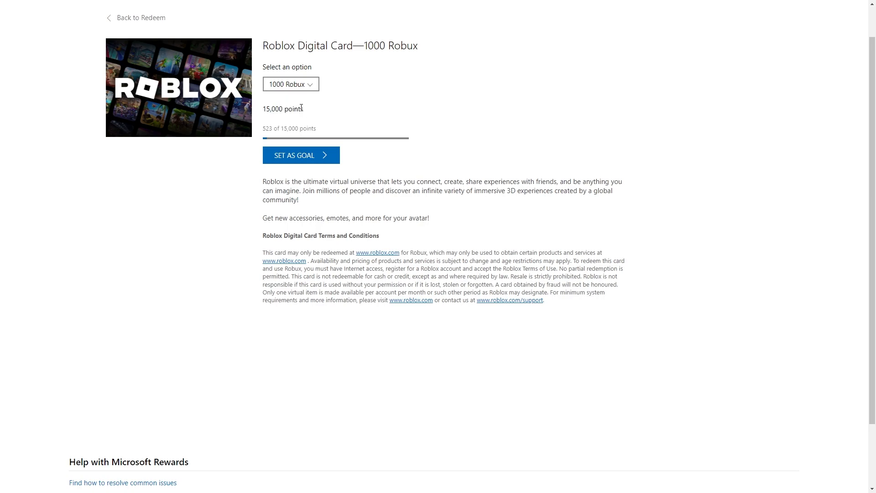
pyautogui.doubleClick(289, 109)
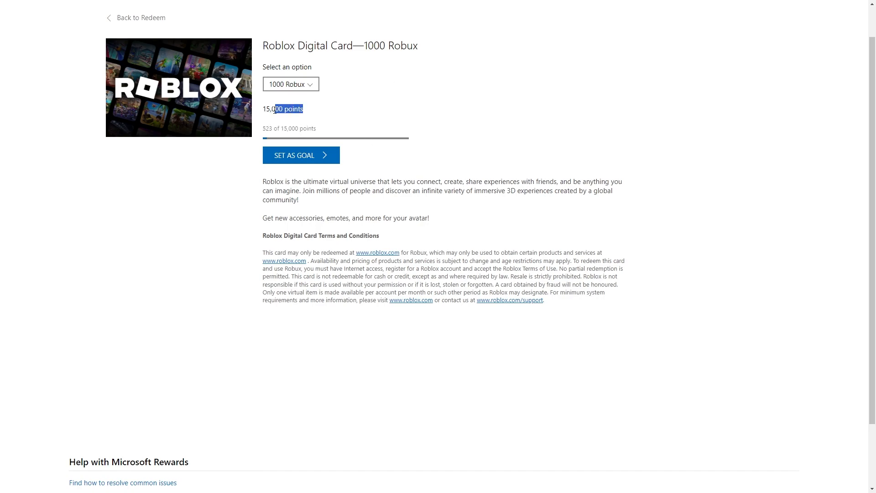